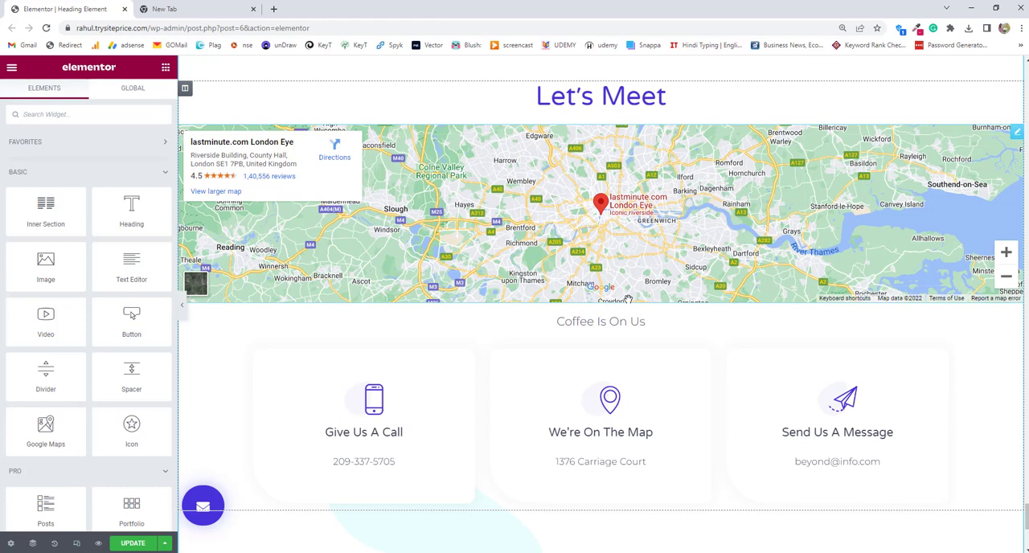
- Start a new section at the bottom of the page for the call box and map
scroll("down", 3)
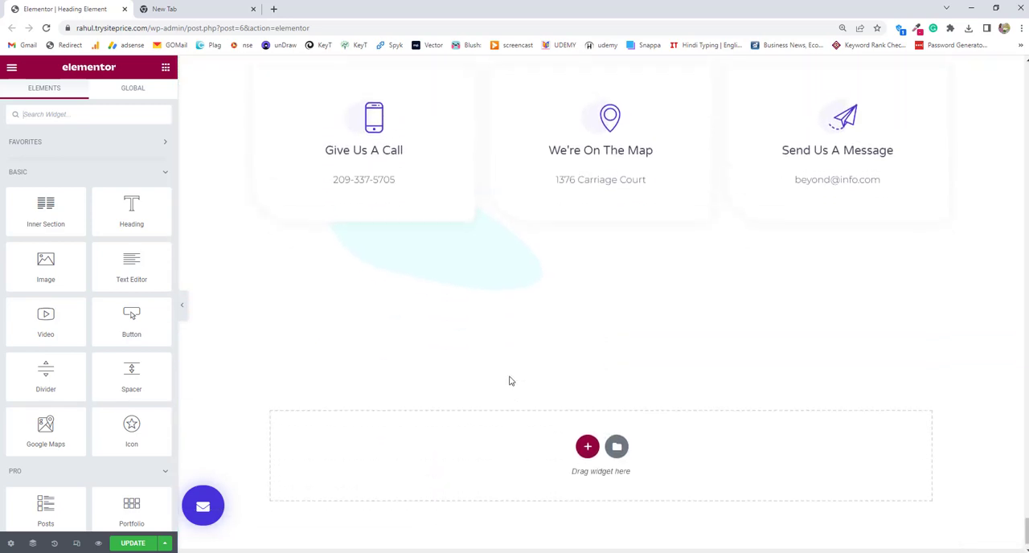
scroll("up", 3)
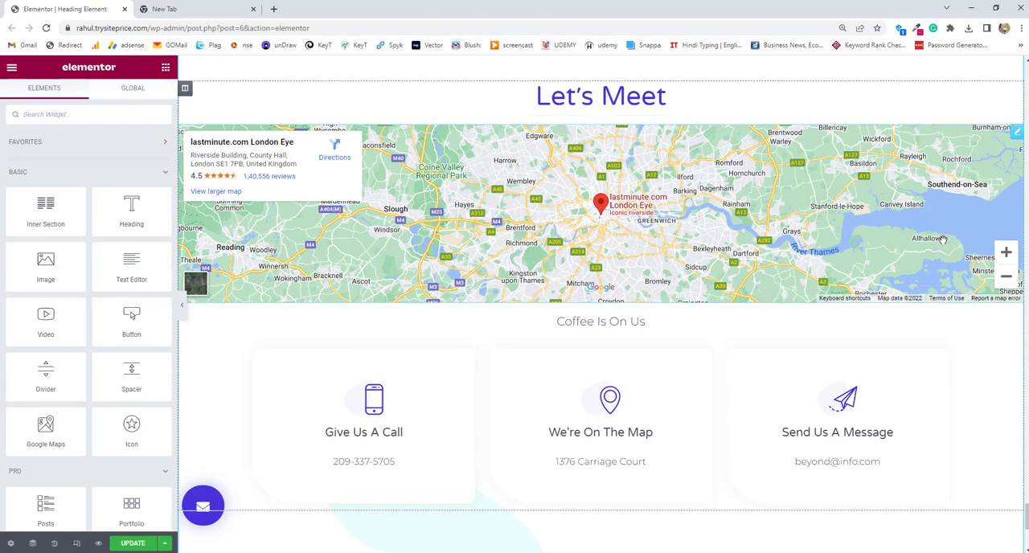
scroll("down", 3)
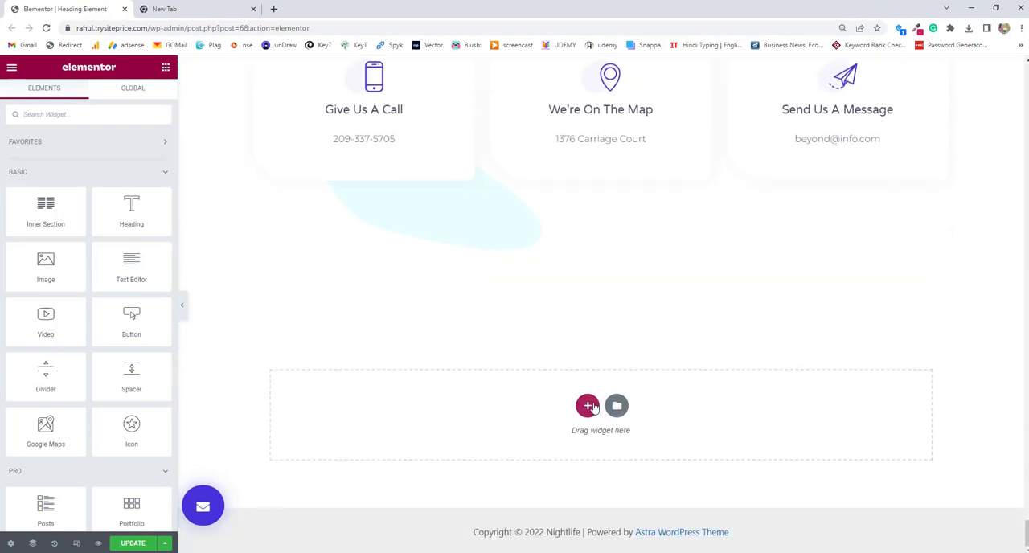
mouse_move(589, 406)
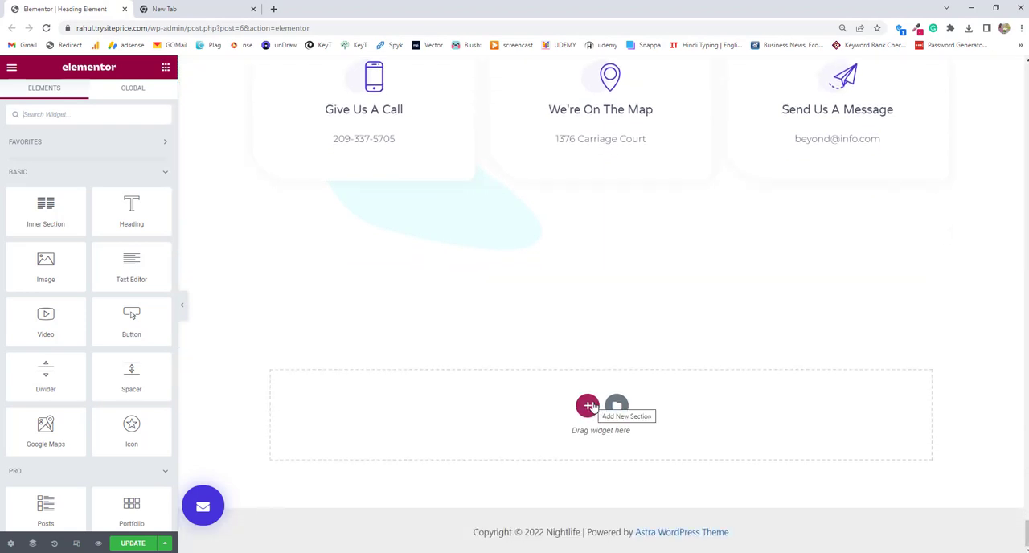
left_click(589, 405)
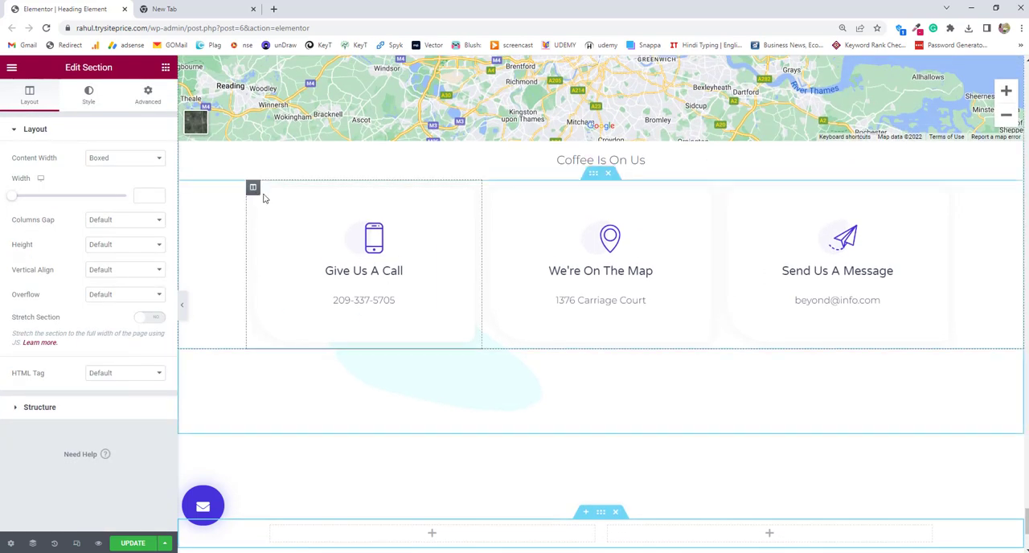
scroll("down", 3)
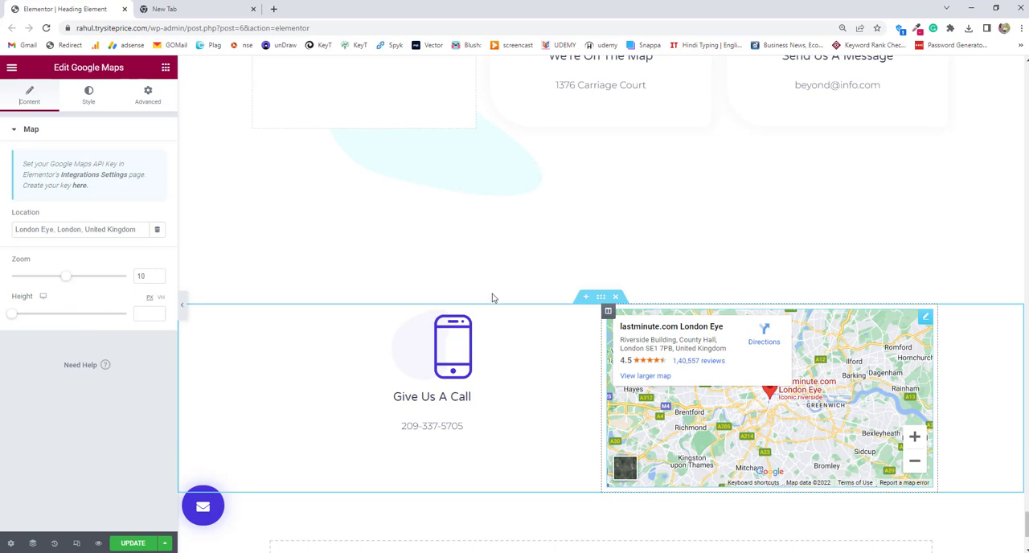
left_click(193, 9)
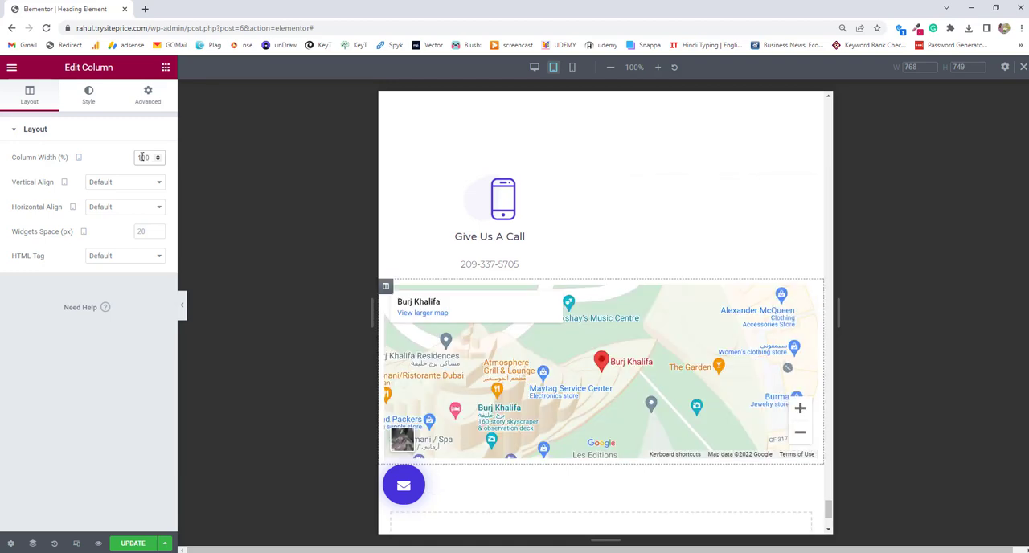
- Set the column width to 100% for smaller screens and preview the stacked layout
left_click(573, 68)
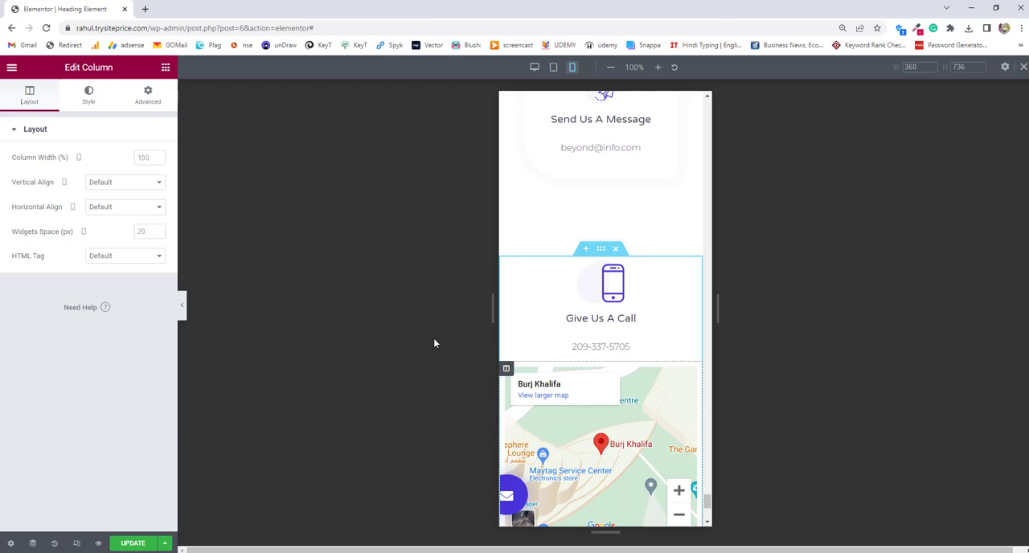
scroll("down", 3)
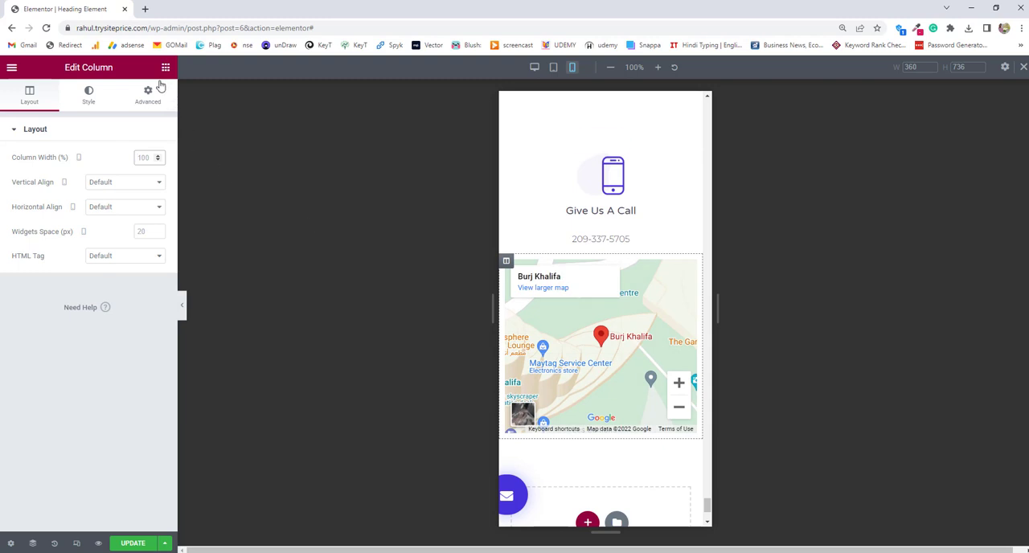
left_click(148, 93)
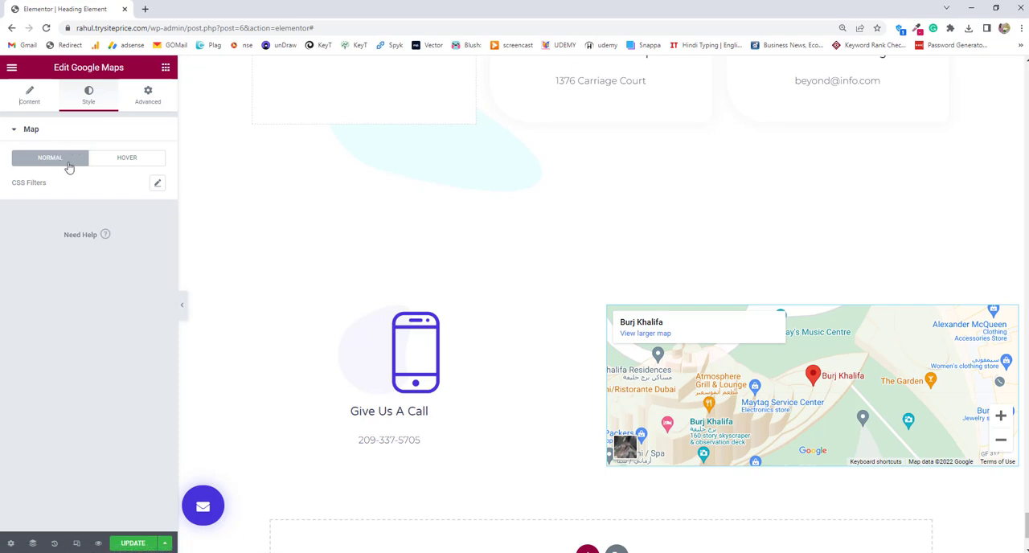
mouse_move(161, 188)
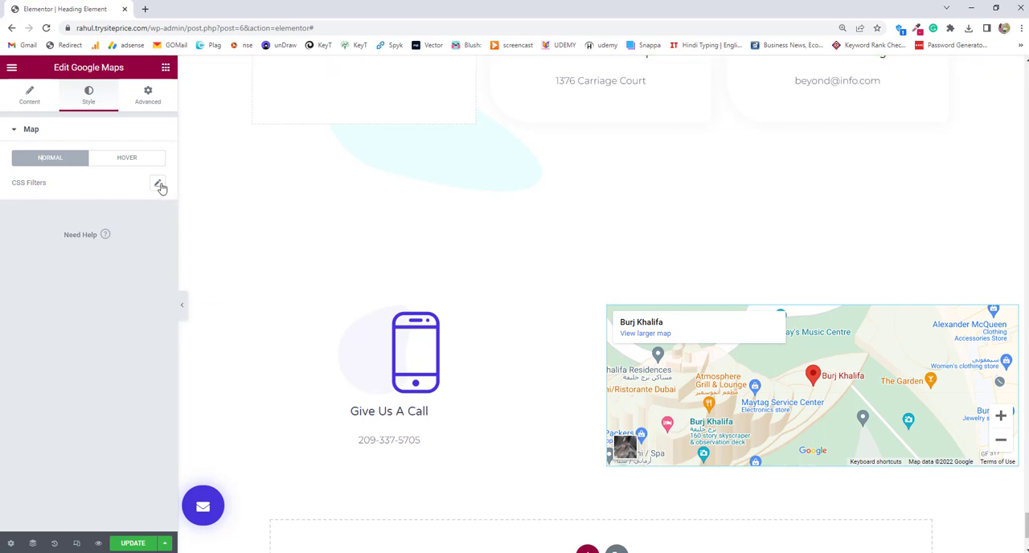
- Bring up the Burj Khalifa map's CSS filter options in the Style settings
left_click(125, 158)
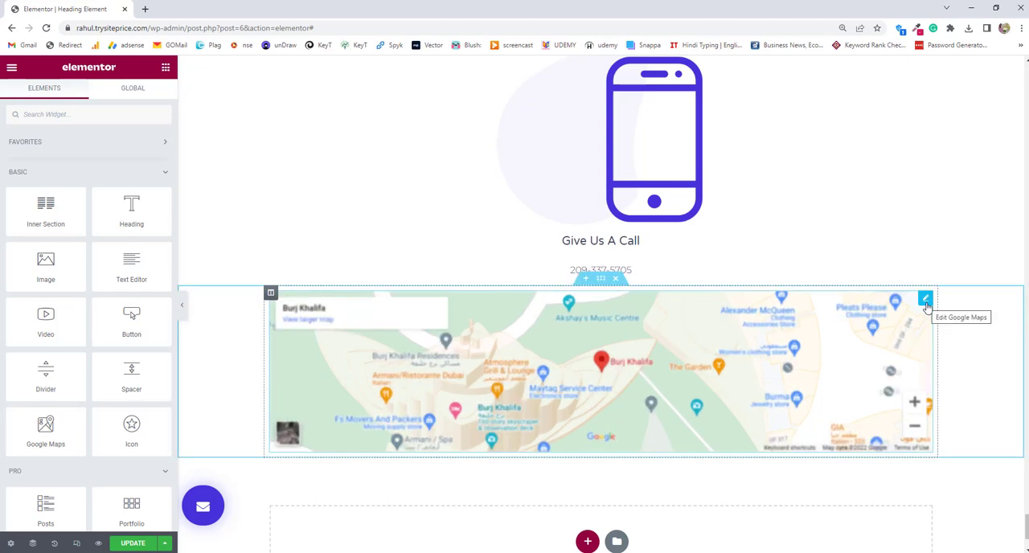
- Reopen the full-width Burj Khalifa map's content settings for location, zoom and height
left_click(927, 299)
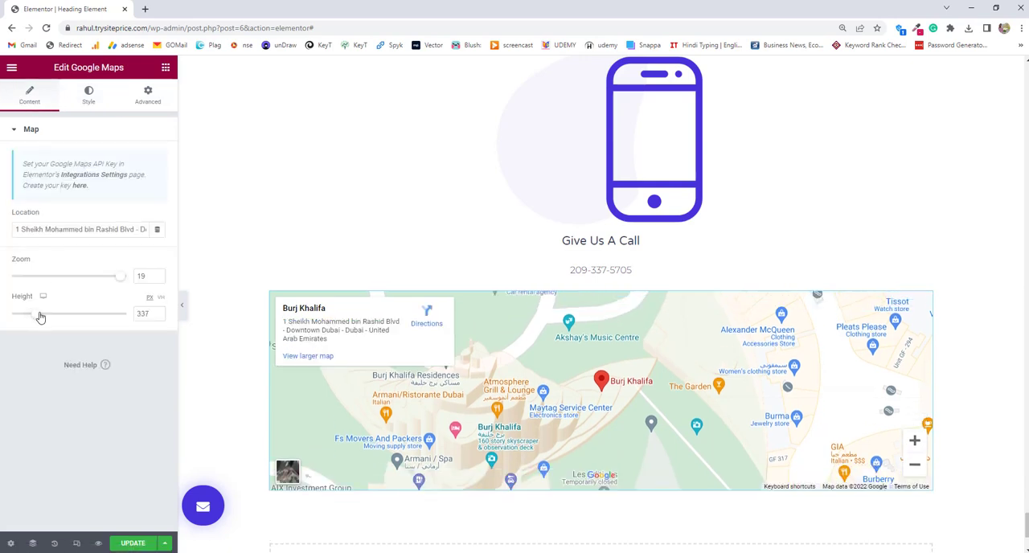